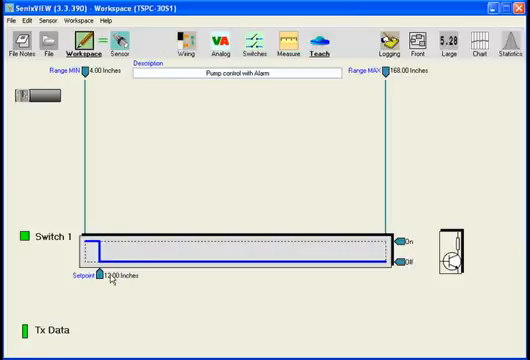
# - Set Range MAX to 40.00 inches and the Switch 1 setpoint to 32.00 inches
pyautogui.tripleClick(120, 275)
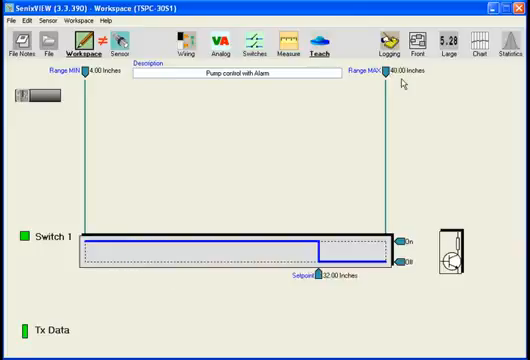
pyautogui.moveTo(271, 152)
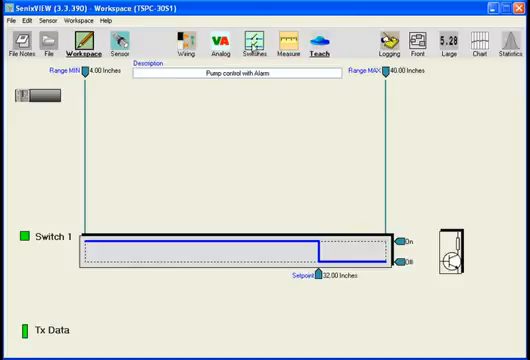
# - Give Switch 1 a 20.00-inch hysteresis and ON-Farther polarity, then apply
pyautogui.click(255, 44)
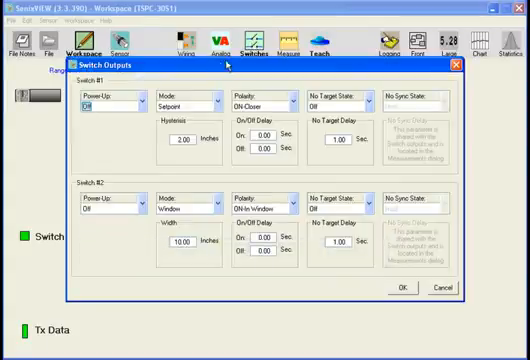
pyautogui.tripleClick(182, 138)
pyautogui.write('20')
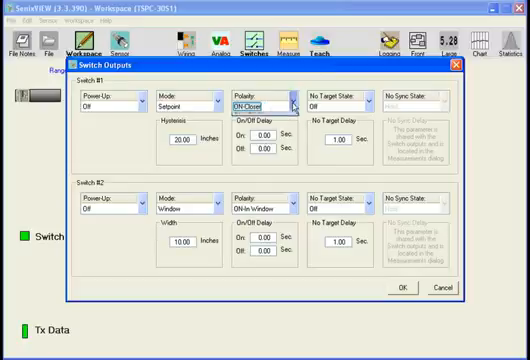
pyautogui.click(290, 100)
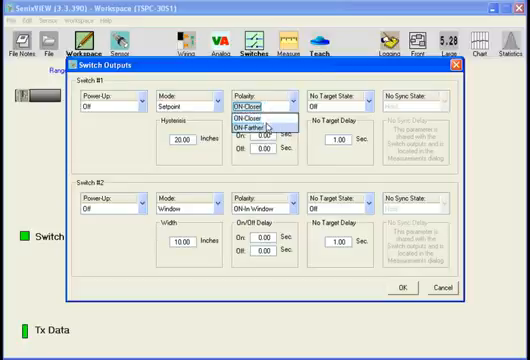
pyautogui.click(251, 127)
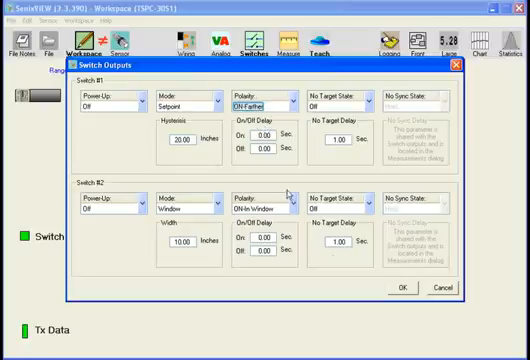
pyautogui.click(401, 287)
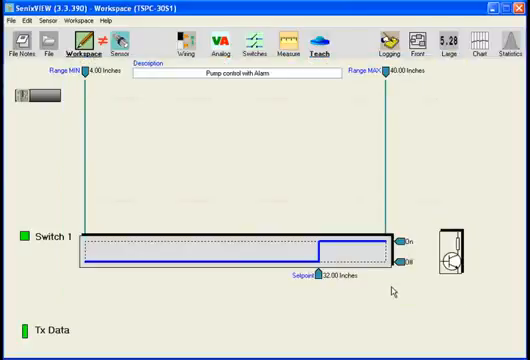
pyautogui.moveTo(285, 232)
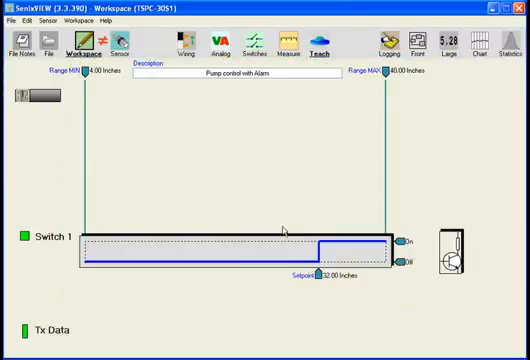
pyautogui.moveTo(168, 257)
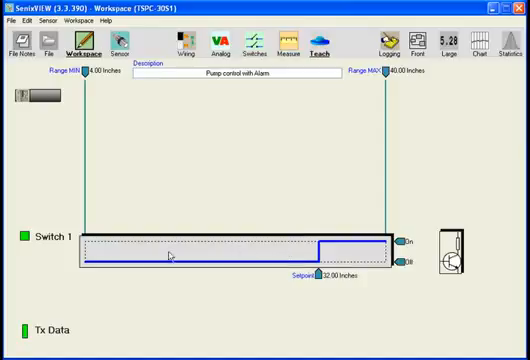
pyautogui.moveTo(63, 263)
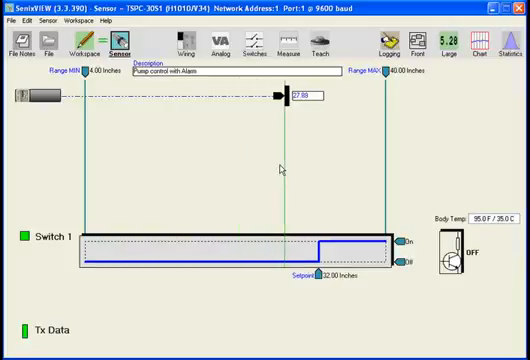
pyautogui.moveTo(290, 100); pyautogui.dragTo(318, 100)
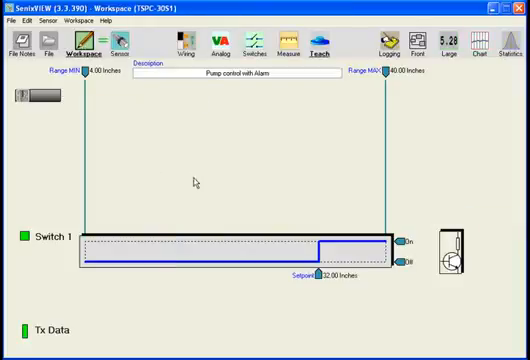
# - Assign Output #2 to a switch and make Switch 2 a setpoint switch with ON-Closer polarity
pyautogui.click(198, 42)
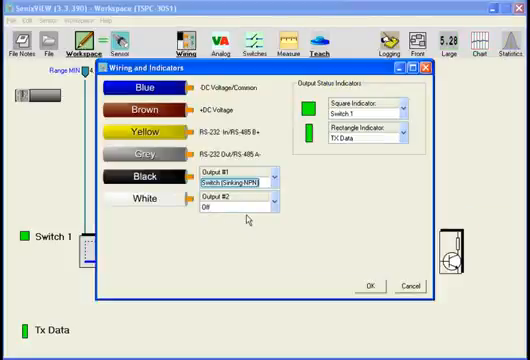
pyautogui.click(277, 207)
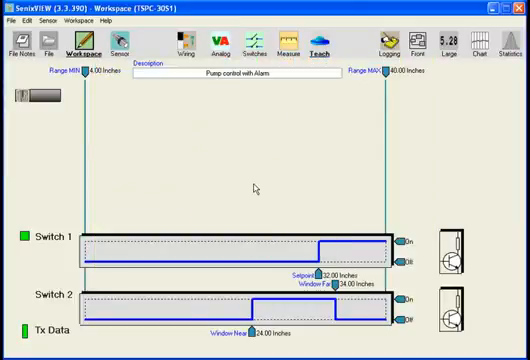
pyautogui.moveTo(270, 101)
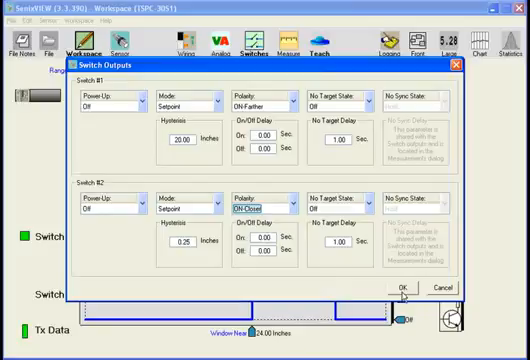
pyautogui.click(399, 288)
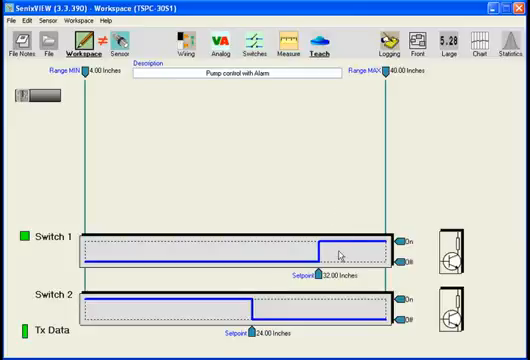
pyautogui.moveTo(340, 250)
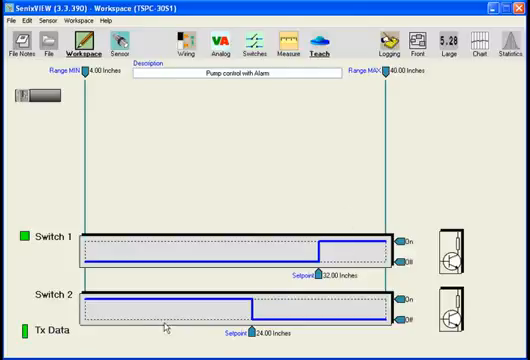
pyautogui.moveTo(110, 303)
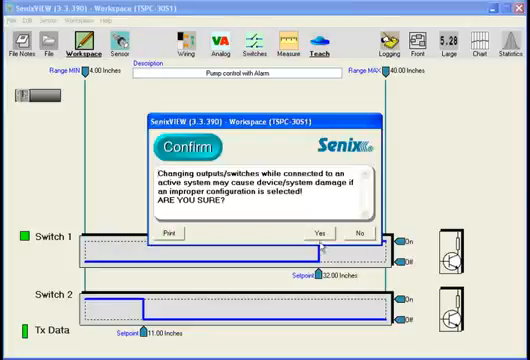
# - Confirm writing the configuration with Switch 2's 11-inch setpoint to the TSPC-30S1 sensor
pyautogui.click(316, 232)
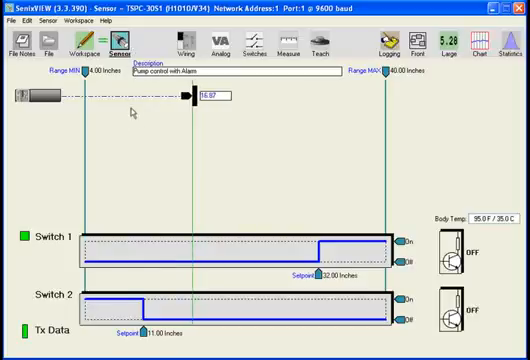
pyautogui.moveTo(145, 152)
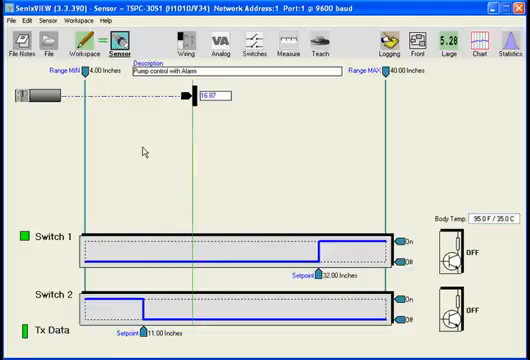